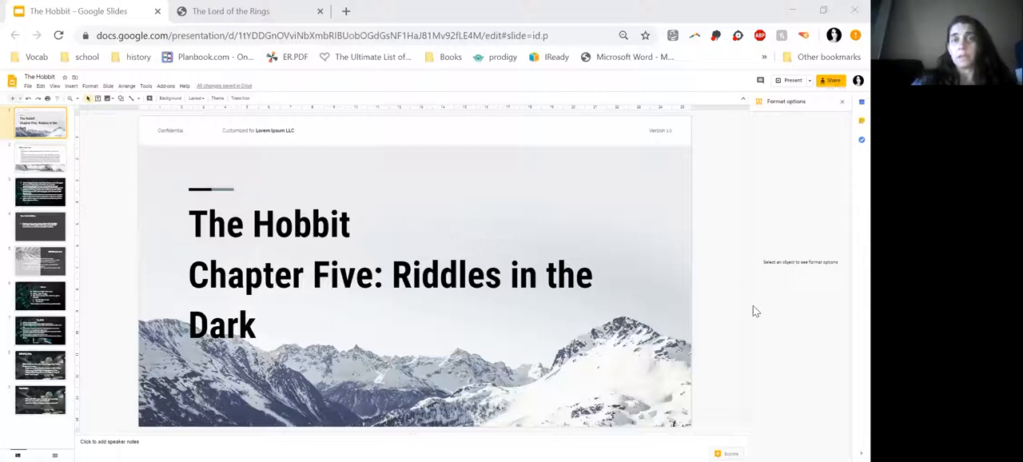
pyautogui.moveTo(349, 290)
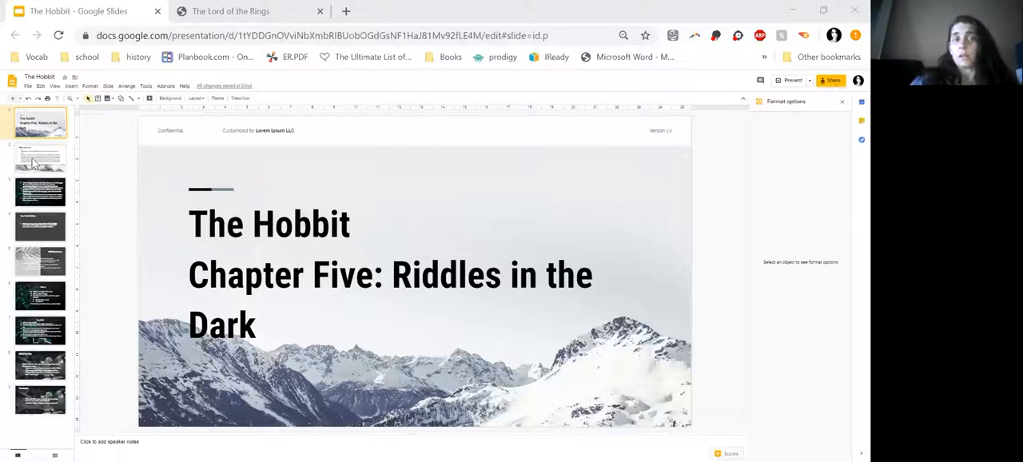
# Open slide 2, 'Bilbo: Up to now', on Tookishness and audacity
pyautogui.click(40, 159)
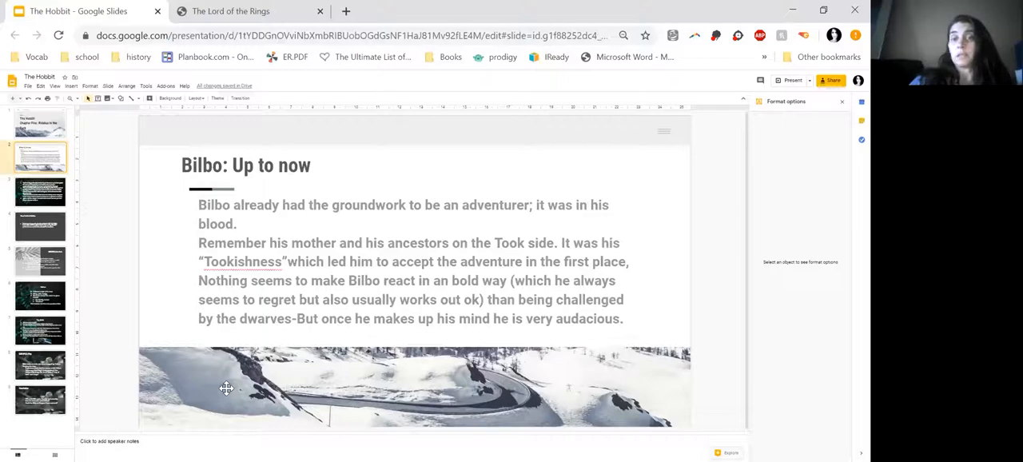
pyautogui.moveTo(62, 231)
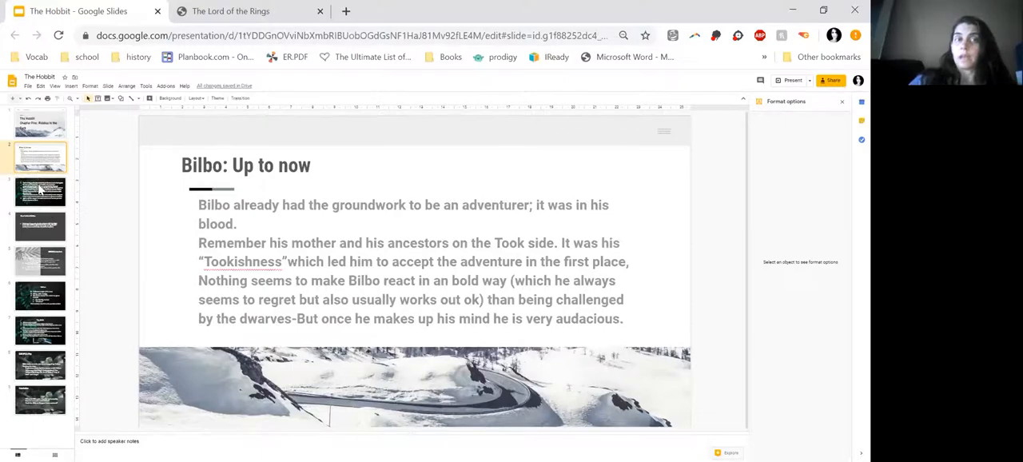
# Open slide 3 on Bilbo's first adventure steps, the trolls and his dagger
pyautogui.click(40, 190)
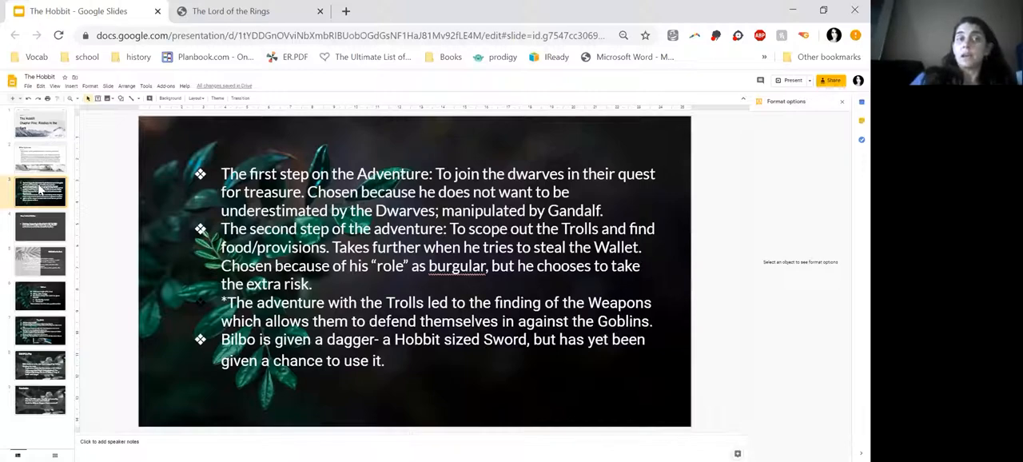
pyautogui.moveTo(30, 232)
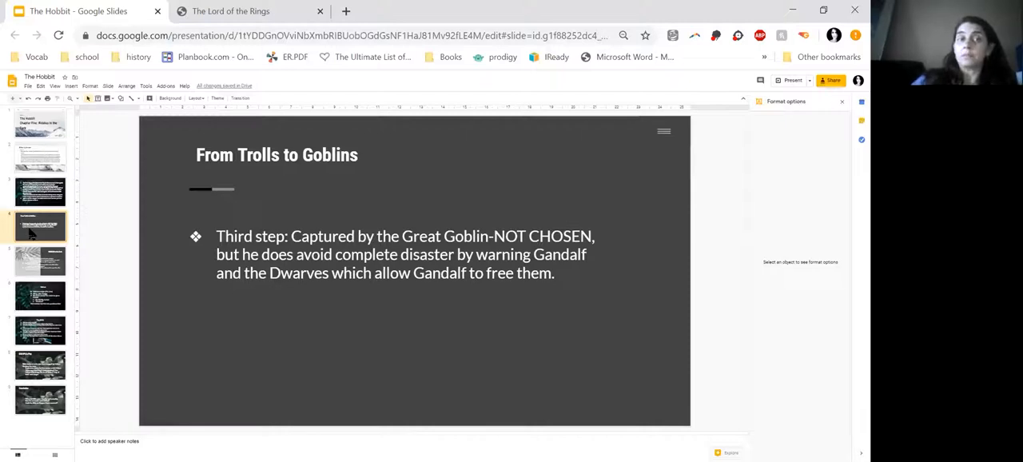
# Open slide 5, 'RIDDLES in the Dark', covering the ring and cave symbolism
pyautogui.click(40, 261)
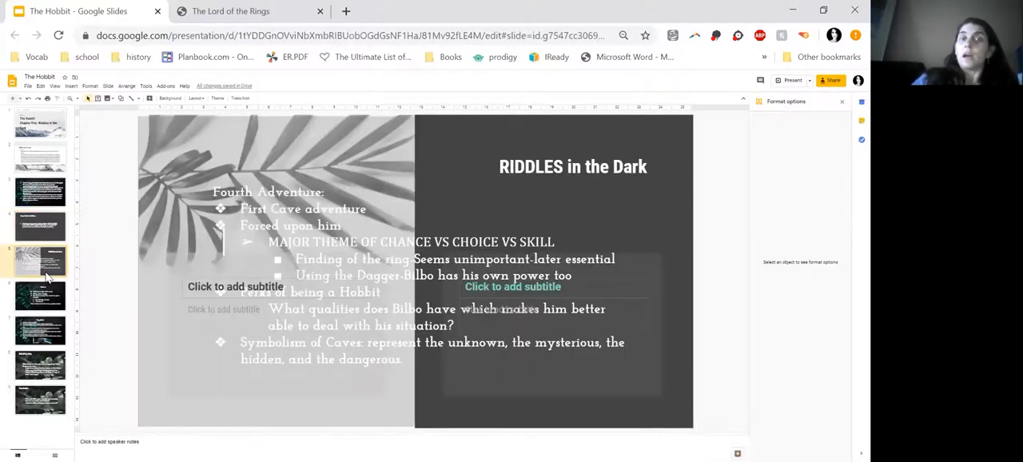